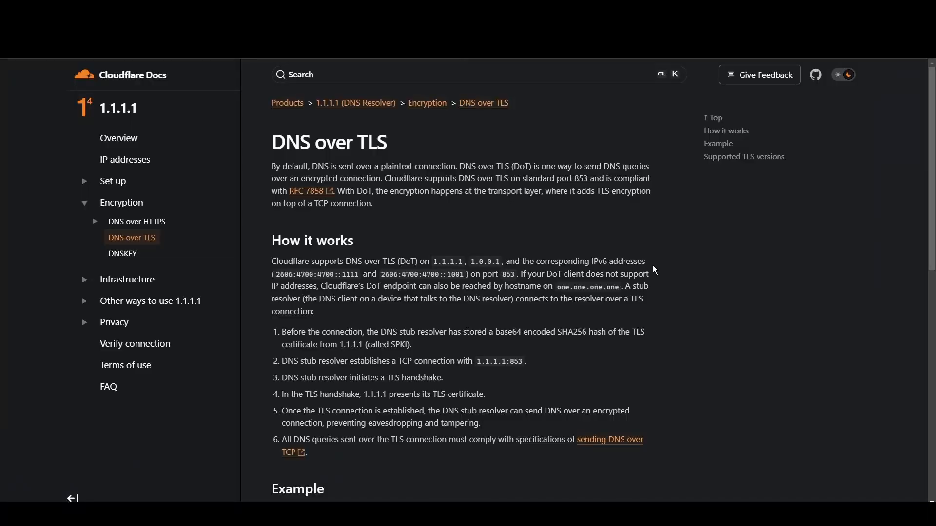
Highlight Quad9's 9.9.9.9 and 149.112.112.112, then scroll to the Secured w/ECS pair 9.9.9.11 and 149.112.112.11
double_click(446, 261)
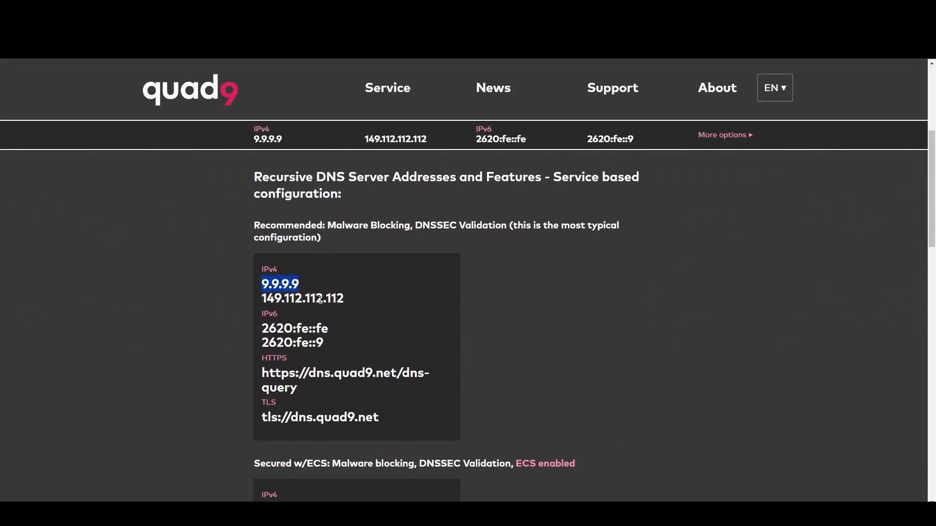
double_click(302, 298)
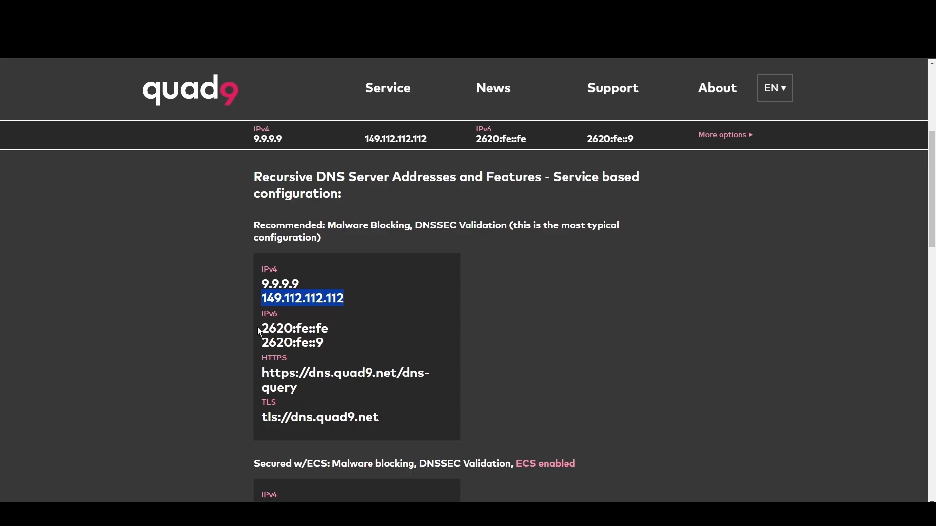
scroll(down, 3)
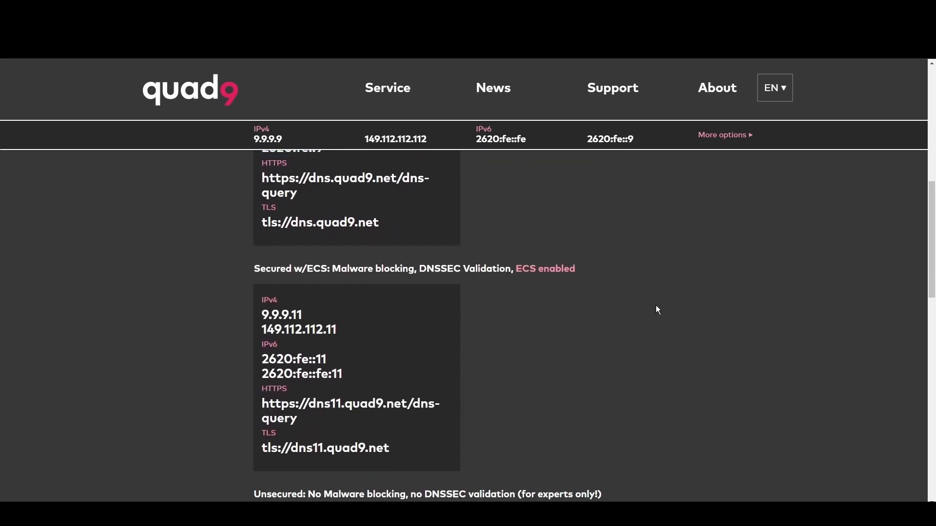
scroll(down, 3)
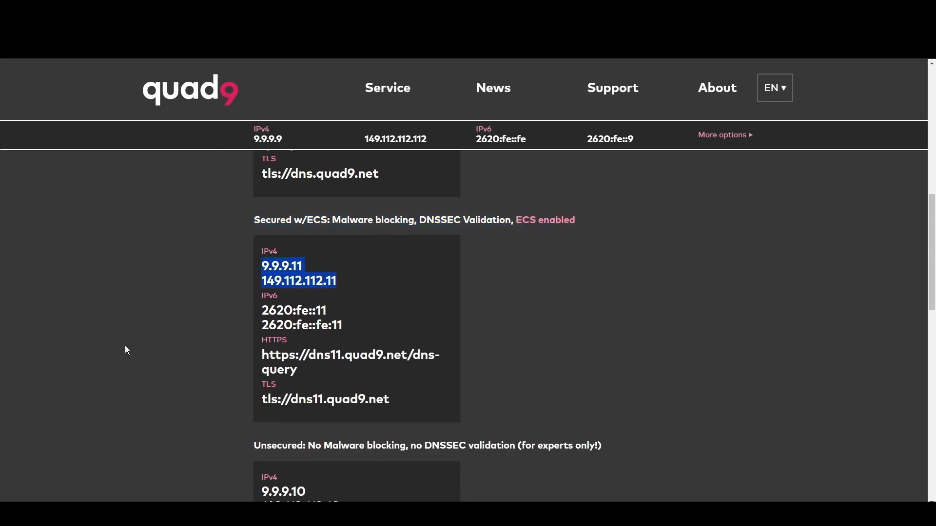
scroll(down, 3)
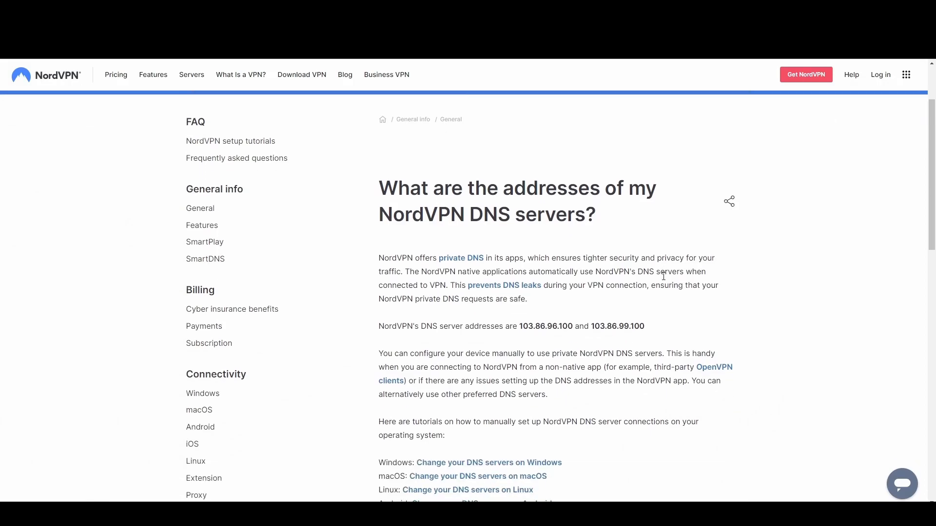
Highlight NordVPN's DNS addresses 103.86.96.100 and 103.86.99.100 in the help article
scroll(down, 3)
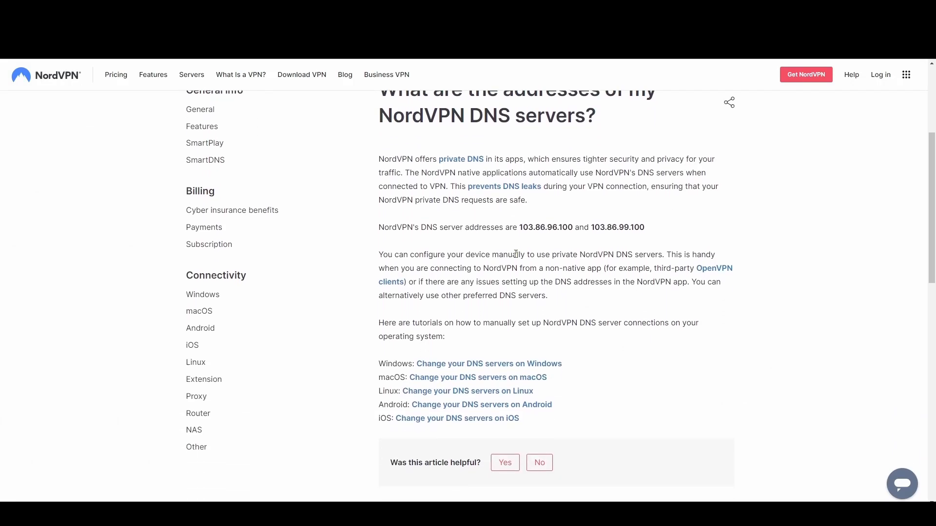
double_click(540, 228)
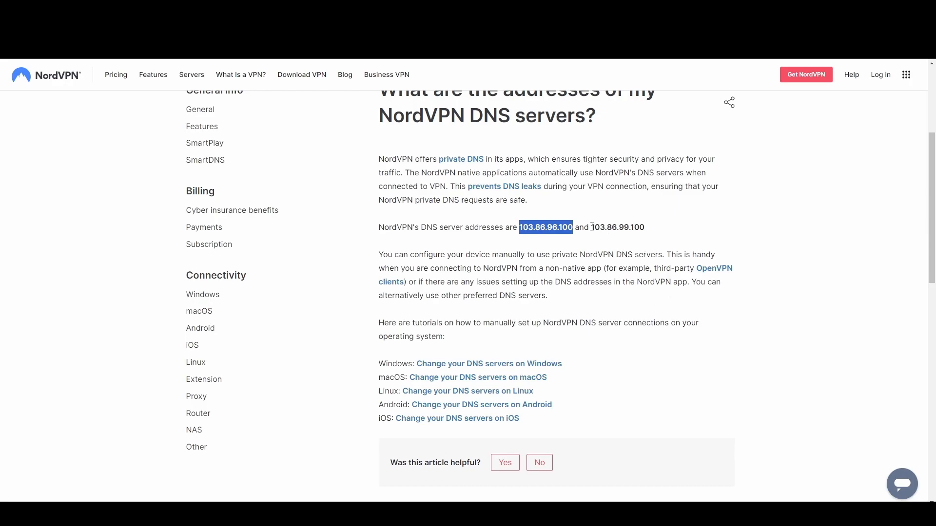
double_click(618, 227)
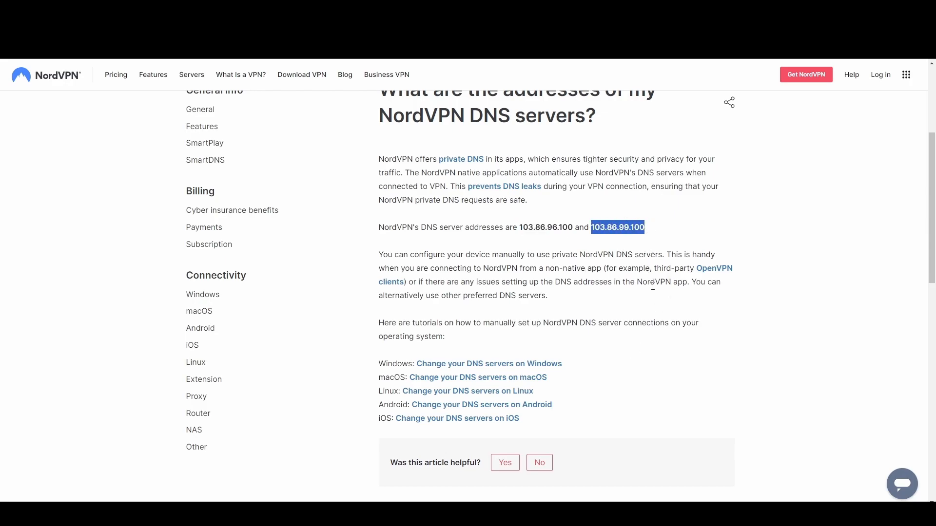
mouse_move(648, 316)
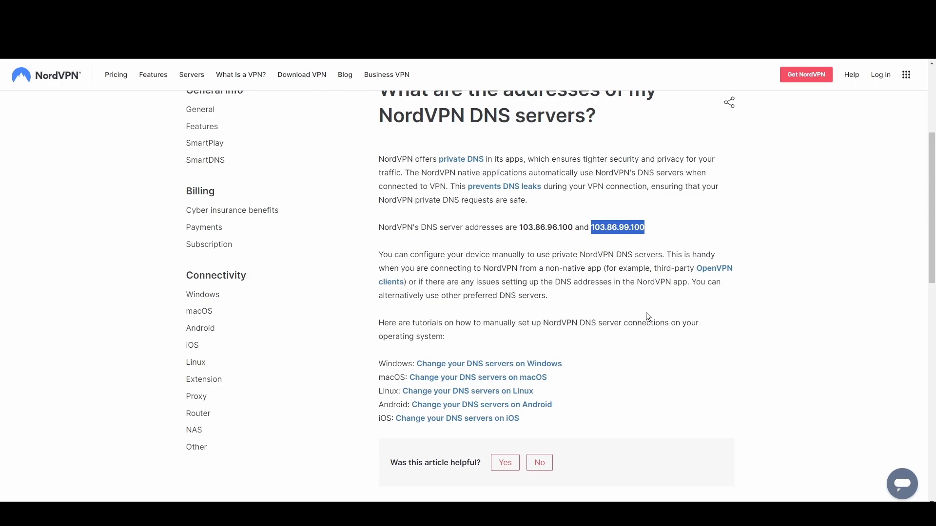
mouse_move(634, 299)
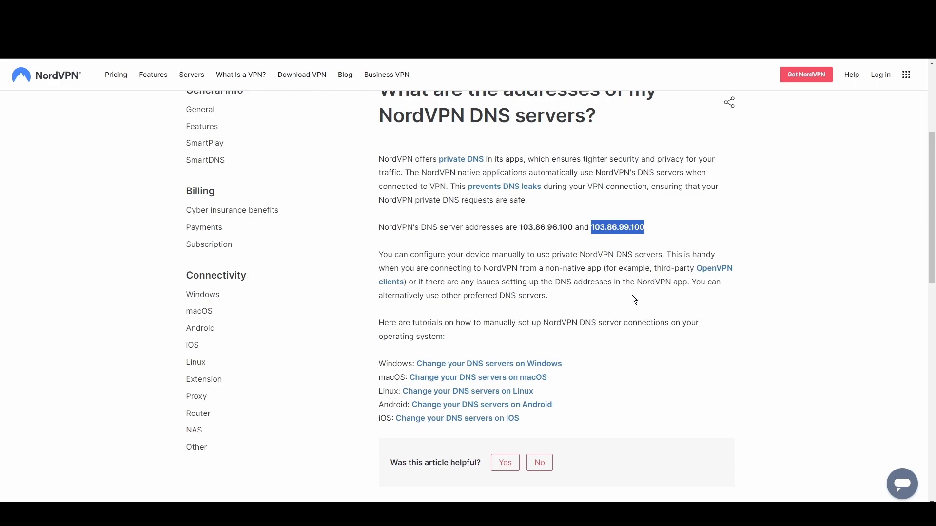